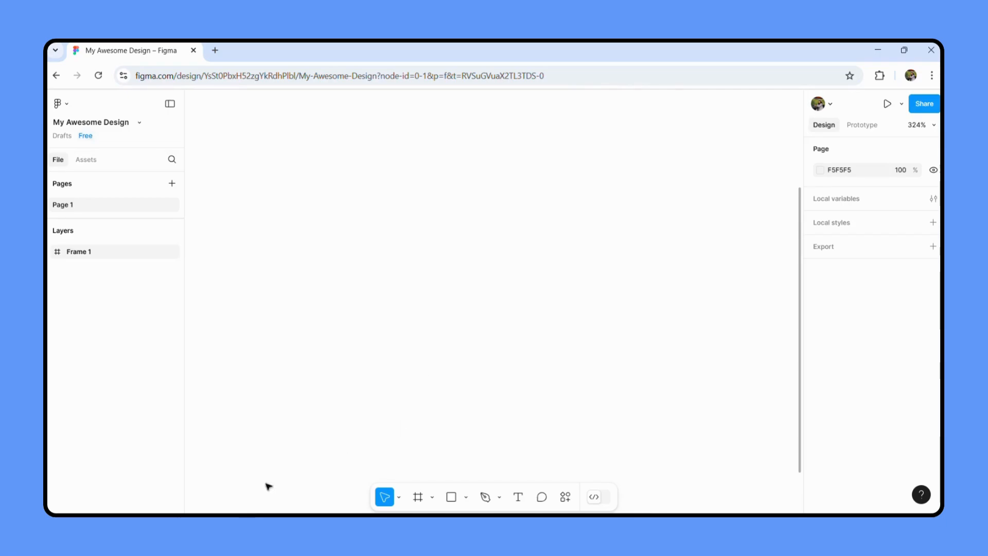
{"action": "mouse_move", "coordinate": [547, 285]}
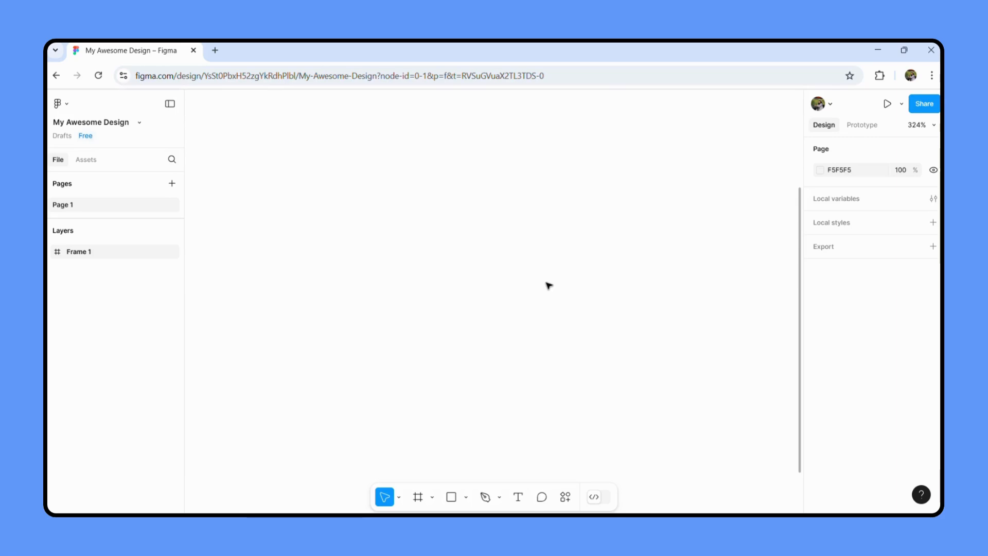
{"action": "mouse_move", "coordinate": [387, 120]}
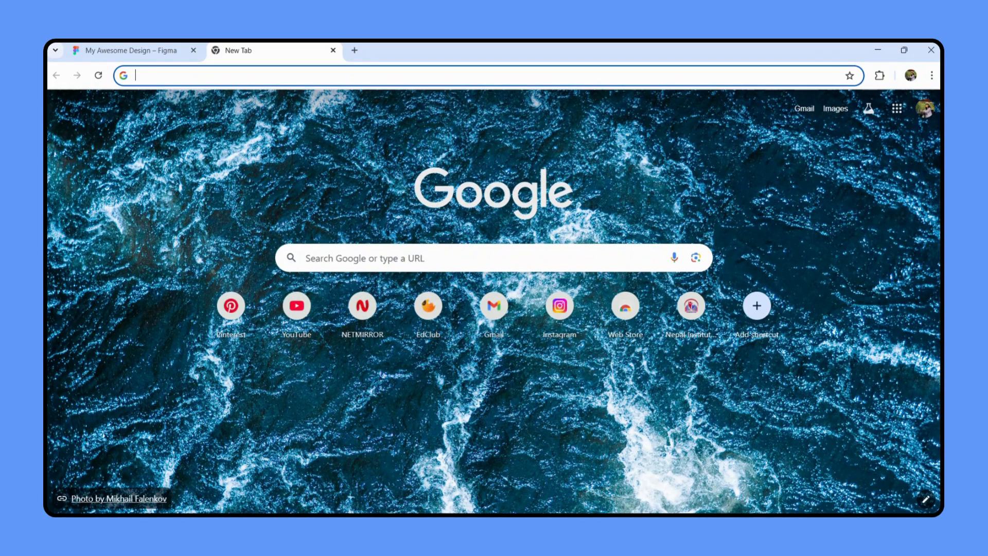
- Find Emojipedia through a web search and copy the Sparkles emoji from its Most Popular list
{"action": "type", "text": "emojis"}
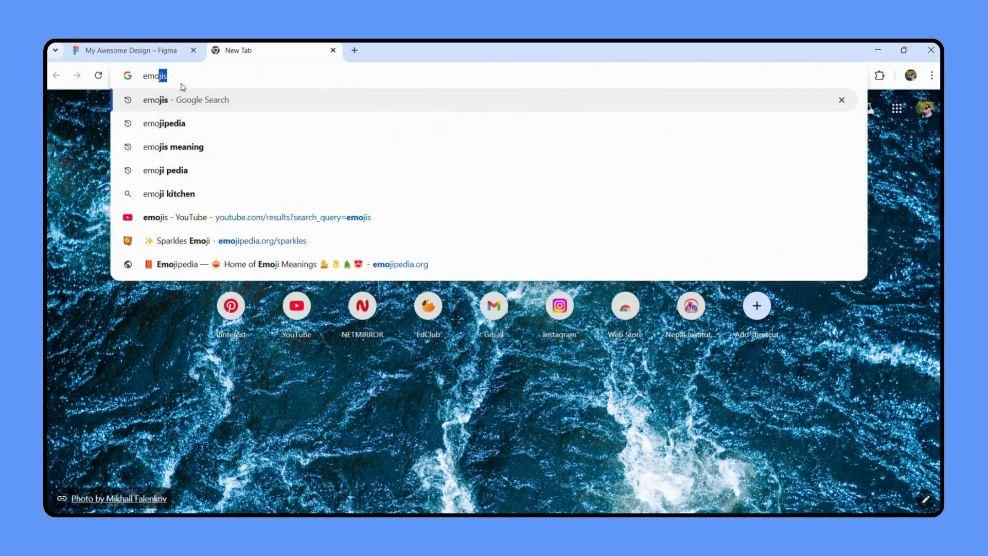
{"action": "left_click", "coordinate": [163, 123]}
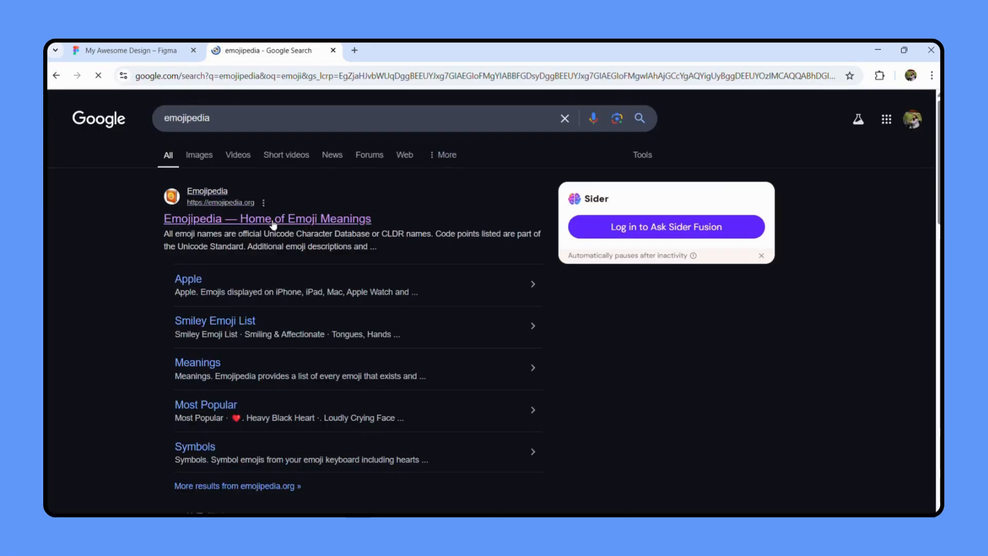
{"action": "left_click", "coordinate": [266, 219]}
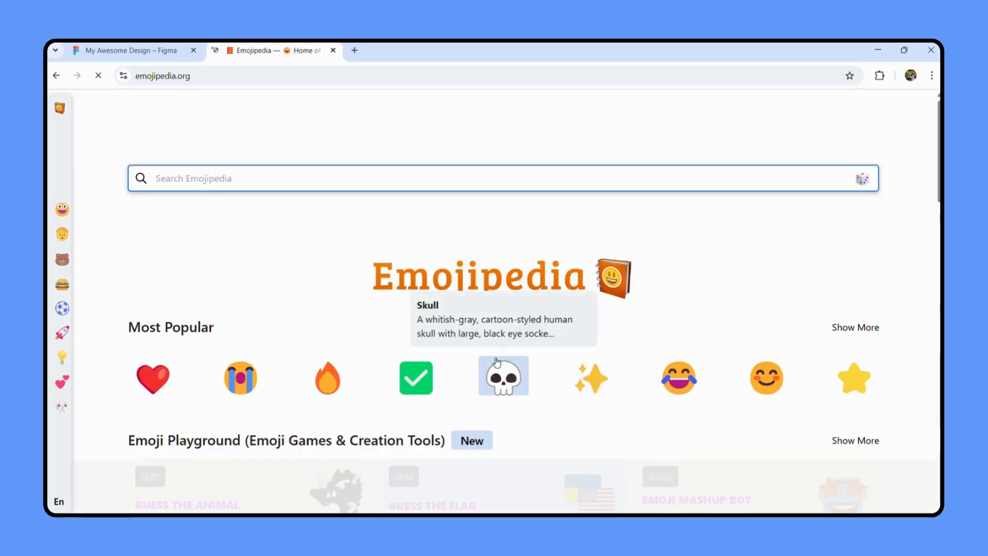
{"action": "mouse_move", "coordinate": [591, 377]}
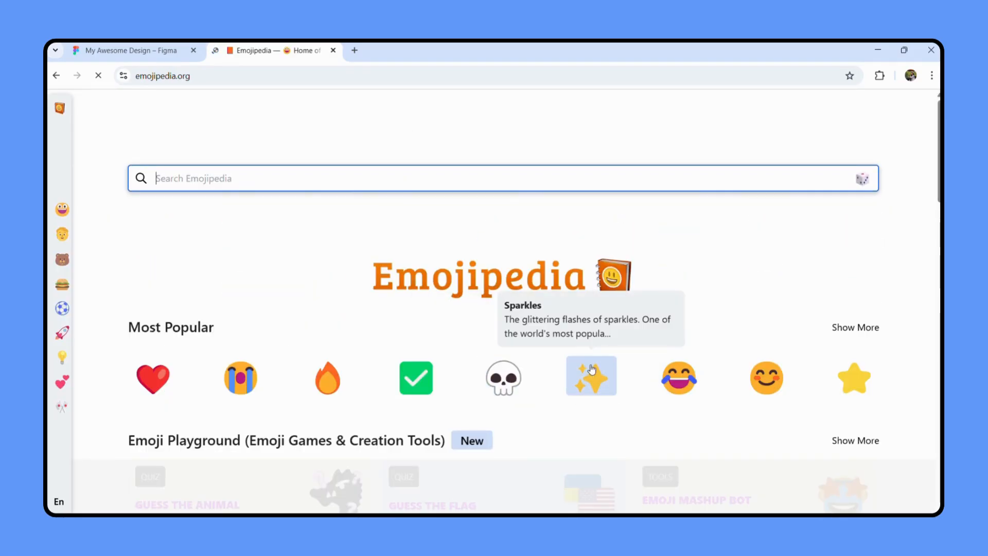
{"action": "left_click", "coordinate": [592, 376]}
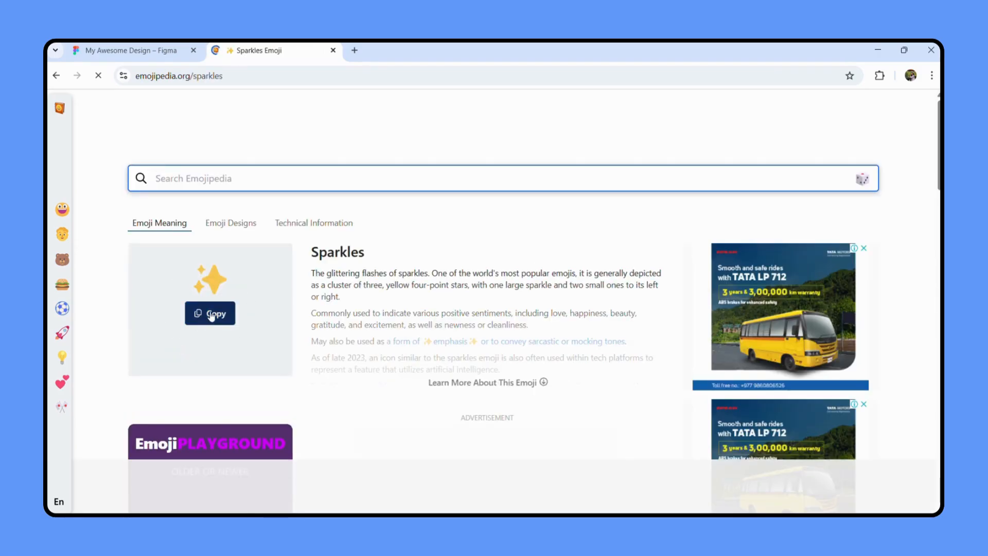
{"action": "left_click", "coordinate": [210, 313]}
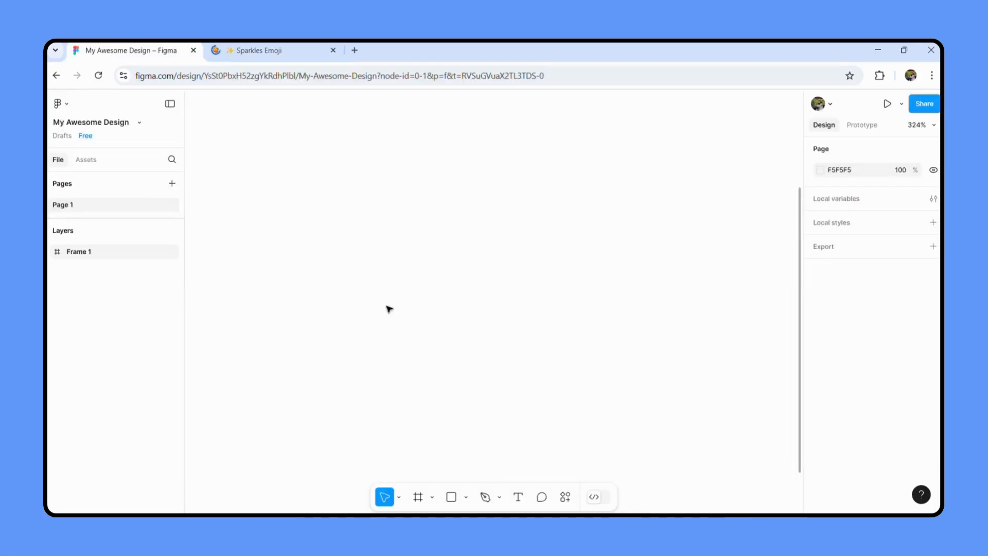
- Paste the sparkles emoji onto the Figma canvas as a 12×12 text layer
{"action": "left_click", "coordinate": [78, 252]}
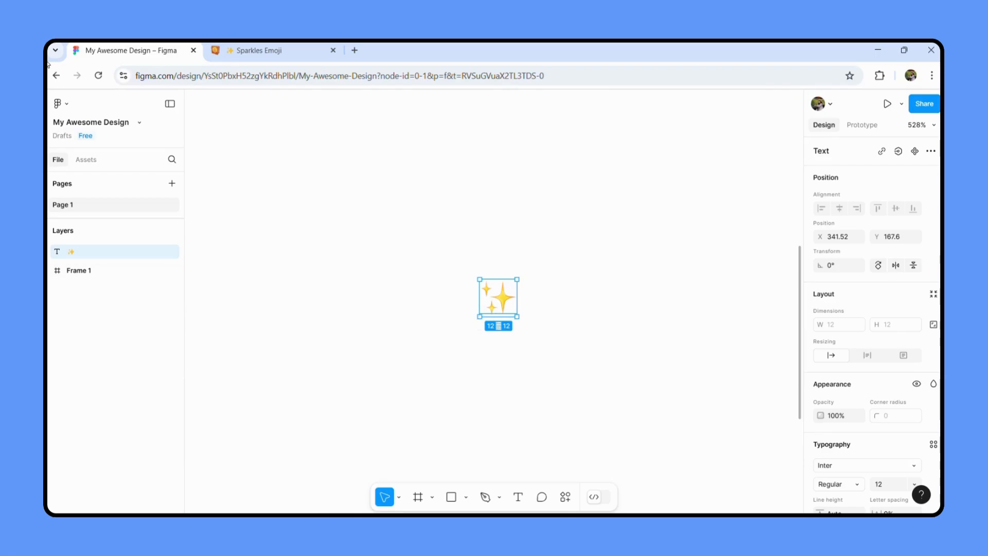
{"action": "left_click", "coordinate": [61, 104]}
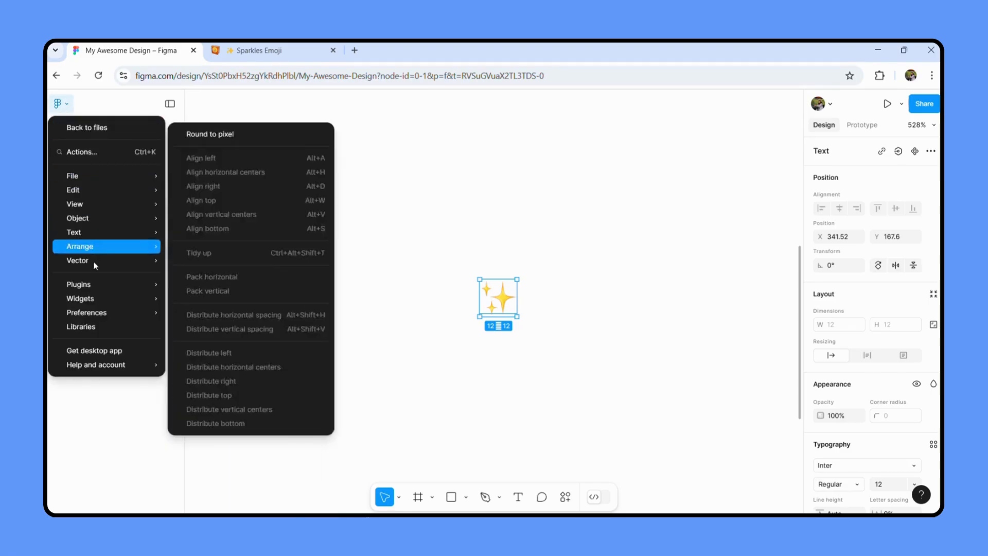
{"action": "mouse_move", "coordinate": [80, 298]}
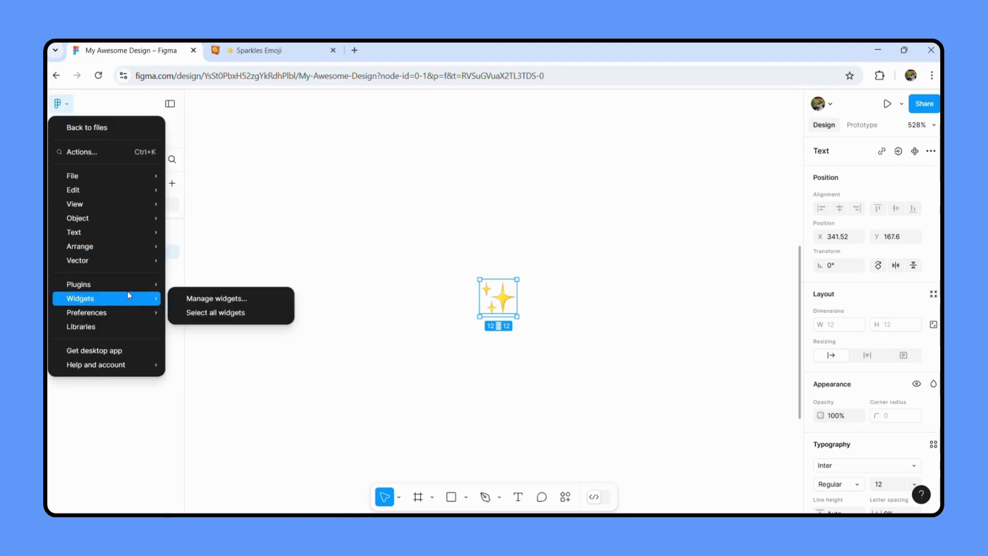
{"action": "mouse_move", "coordinate": [78, 284]}
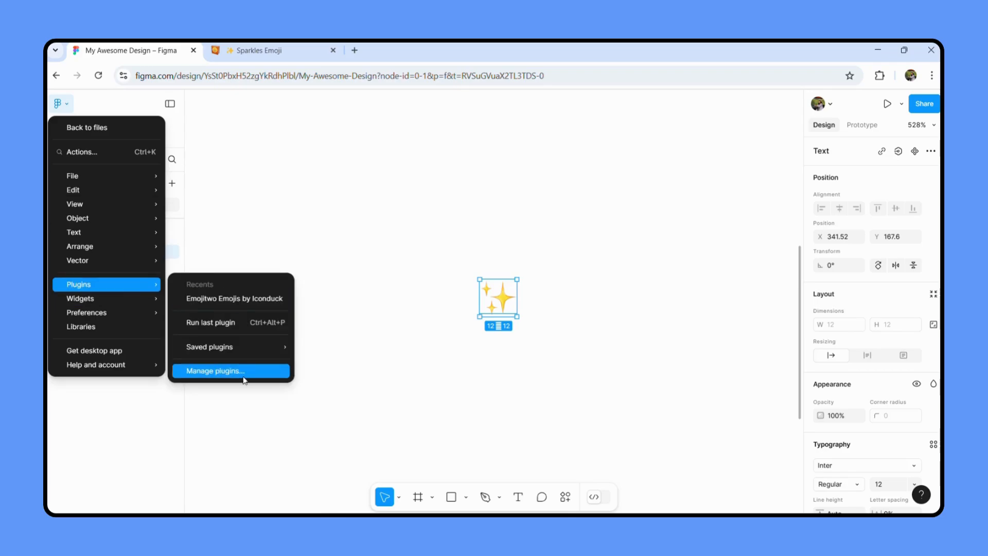
- Search plugins for 'emoji', save Google Emojis by Iconduck, and run it
{"action": "left_click", "coordinate": [215, 370]}
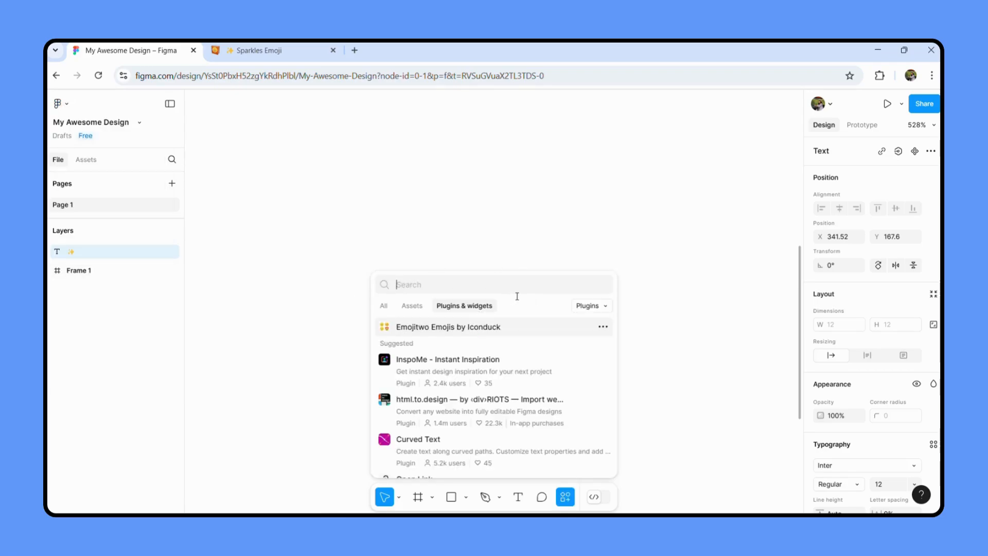
{"action": "type", "text": "emoji"}
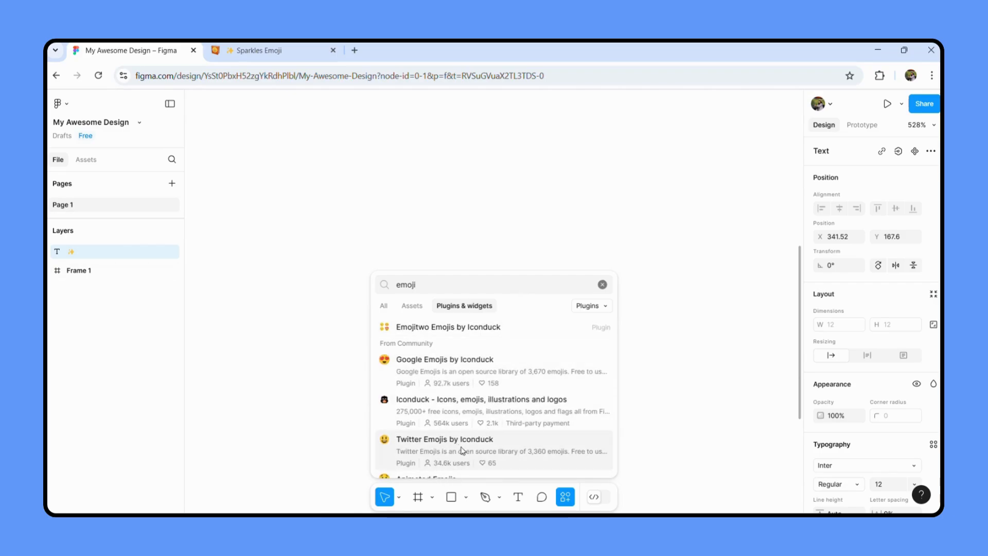
{"action": "mouse_move", "coordinate": [477, 372]}
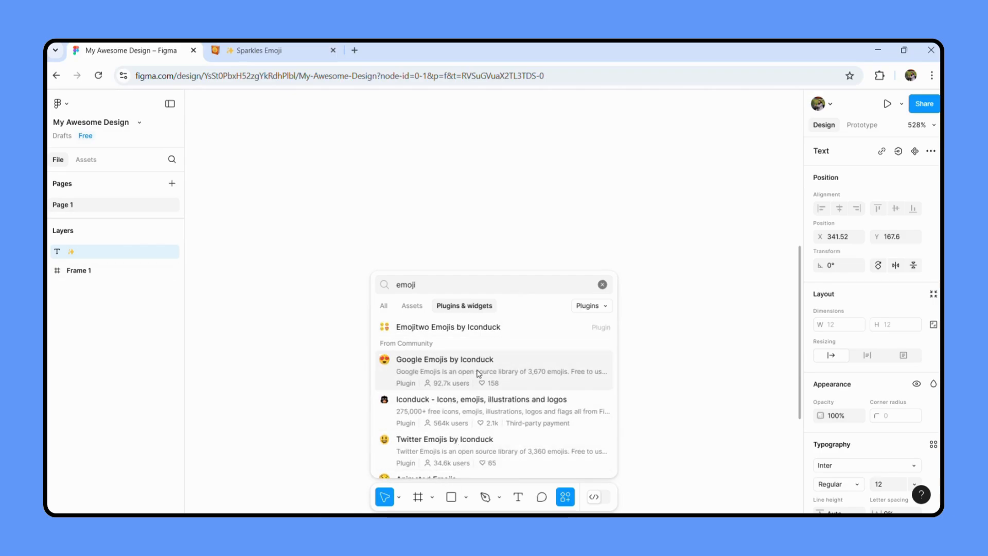
{"action": "left_click", "coordinate": [445, 359]}
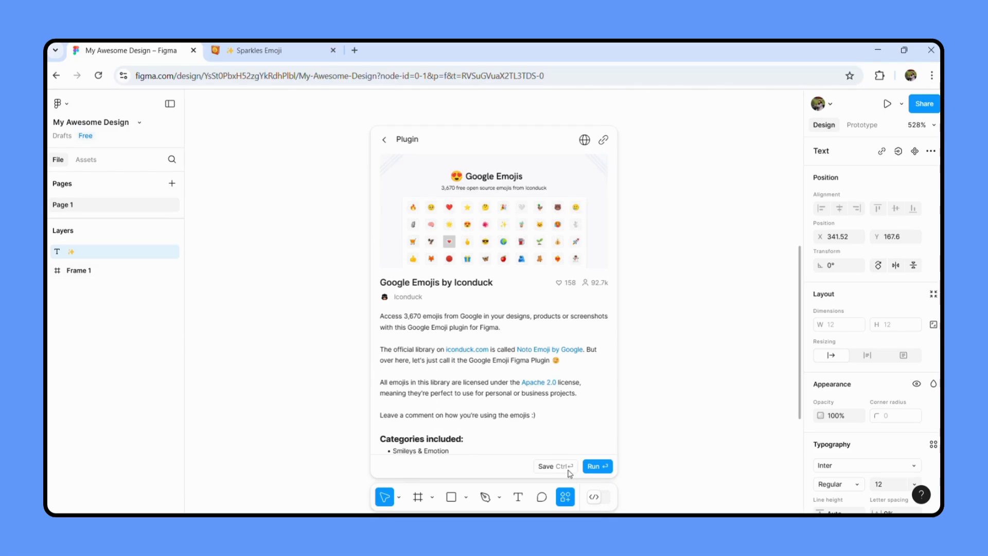
{"action": "left_click", "coordinate": [553, 466]}
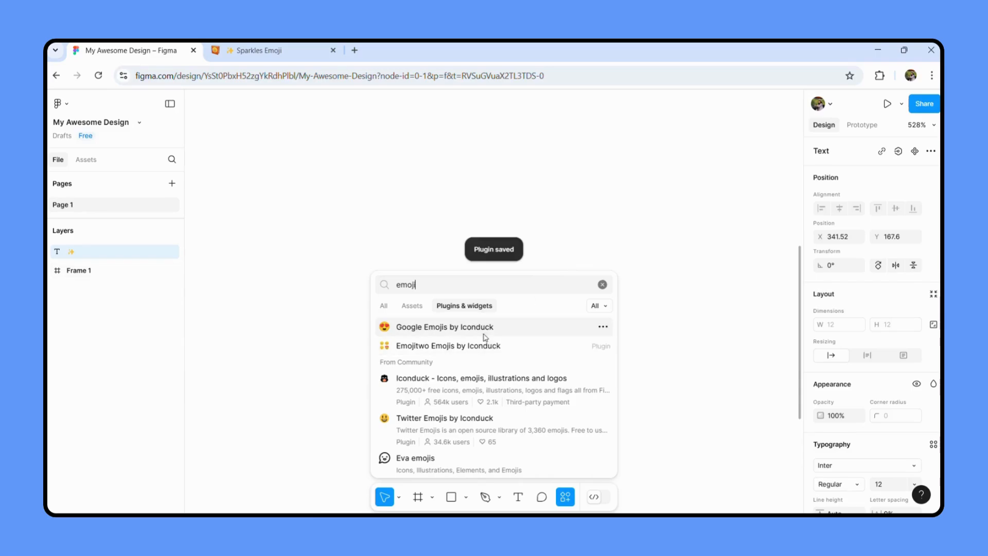
{"action": "left_click", "coordinate": [443, 326]}
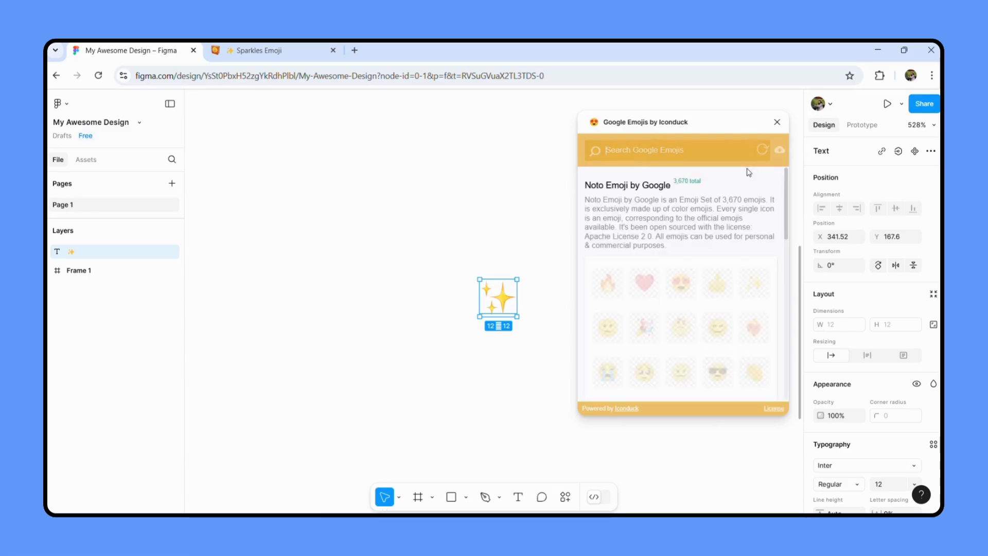
- Scroll the Google Emojis library to the red heart, insert it, and close the plugin
{"action": "scroll", "scroll_direction": "down", "scroll_amount": 3}
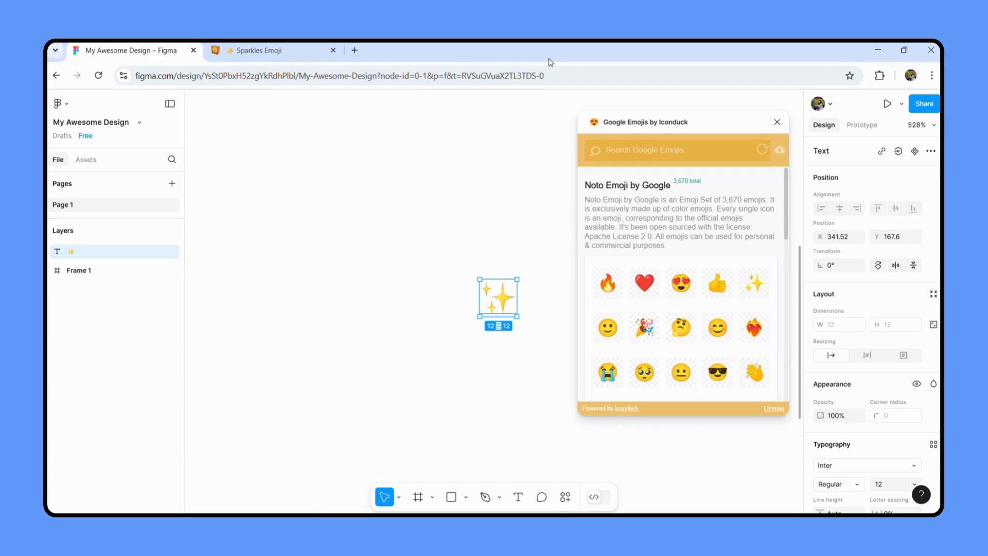
{"action": "mouse_move", "coordinate": [572, 323]}
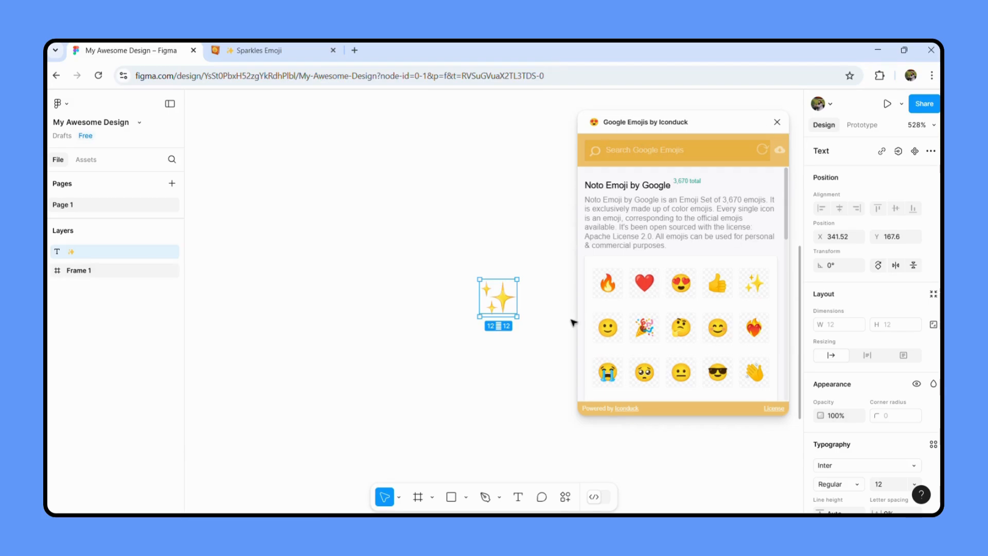
{"action": "scroll", "scroll_direction": "down", "scroll_amount": 3}
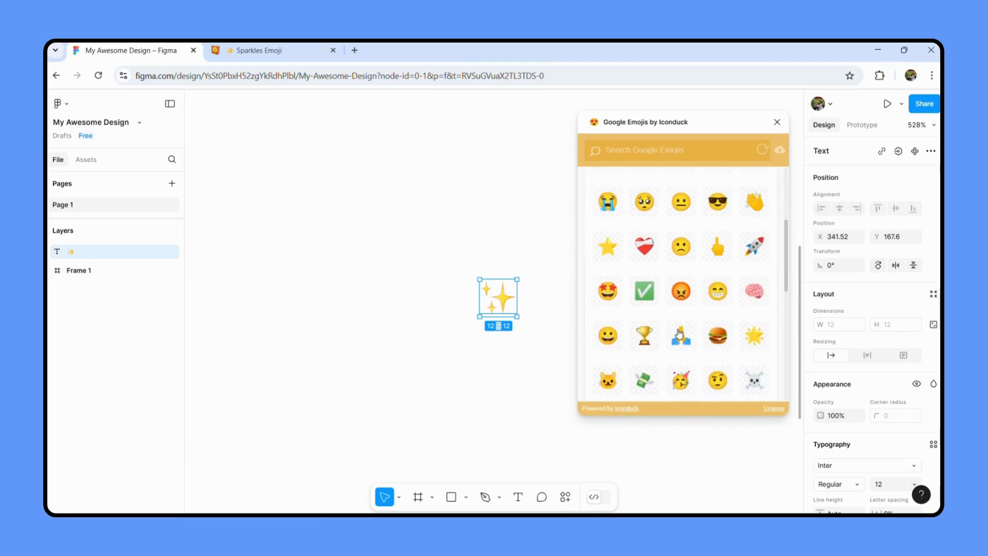
{"action": "scroll", "scroll_direction": "down", "scroll_amount": 3}
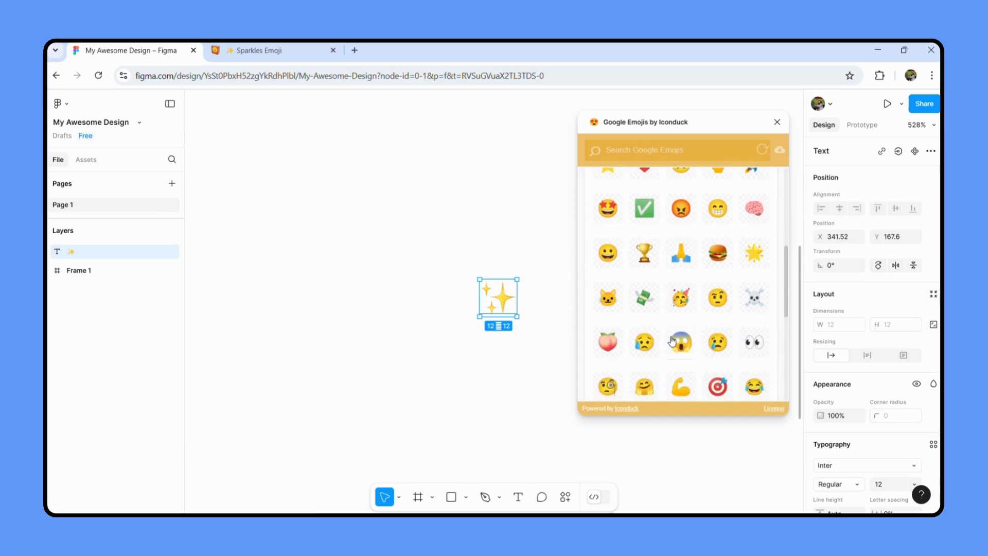
{"action": "scroll", "scroll_direction": "down", "scroll_amount": 3}
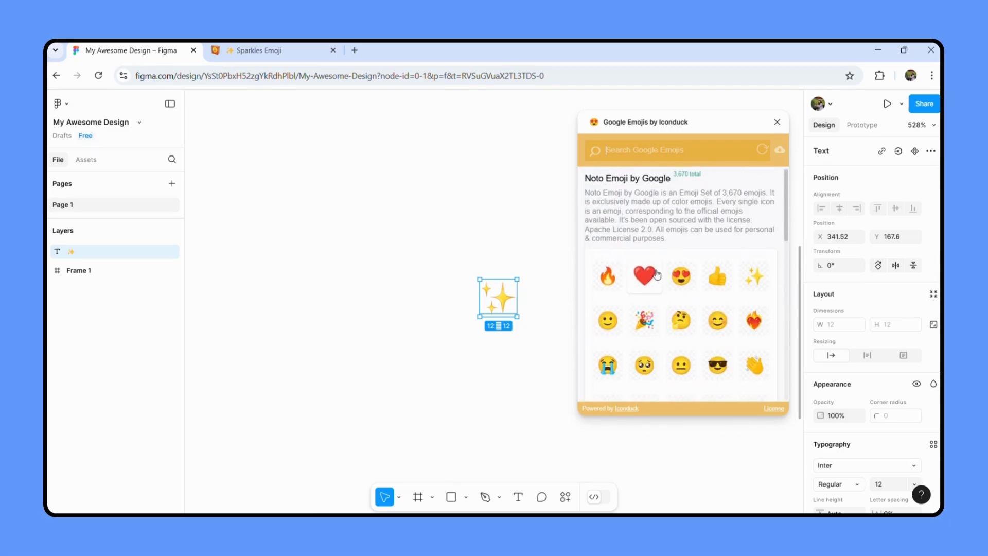
{"action": "left_click", "coordinate": [643, 276]}
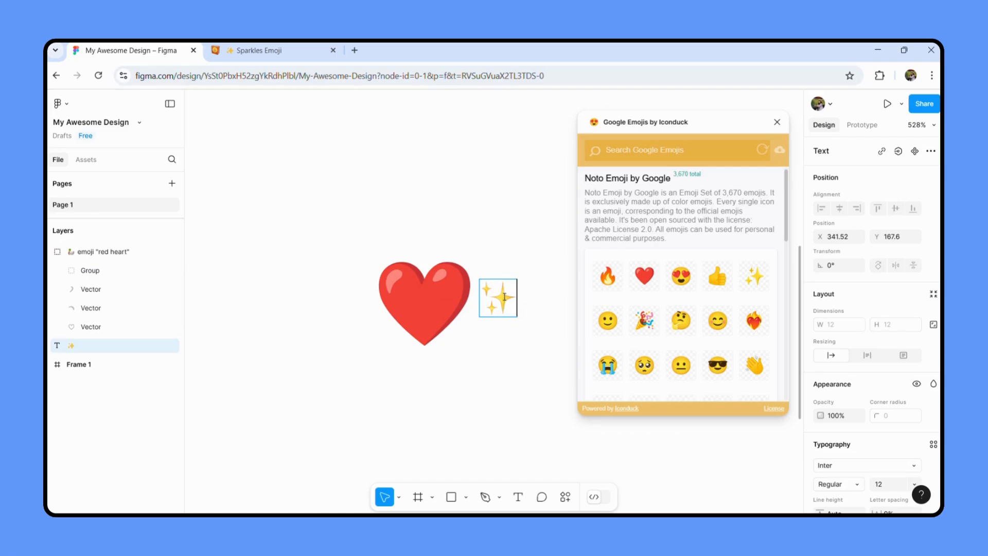
{"action": "left_click", "coordinate": [498, 298]}
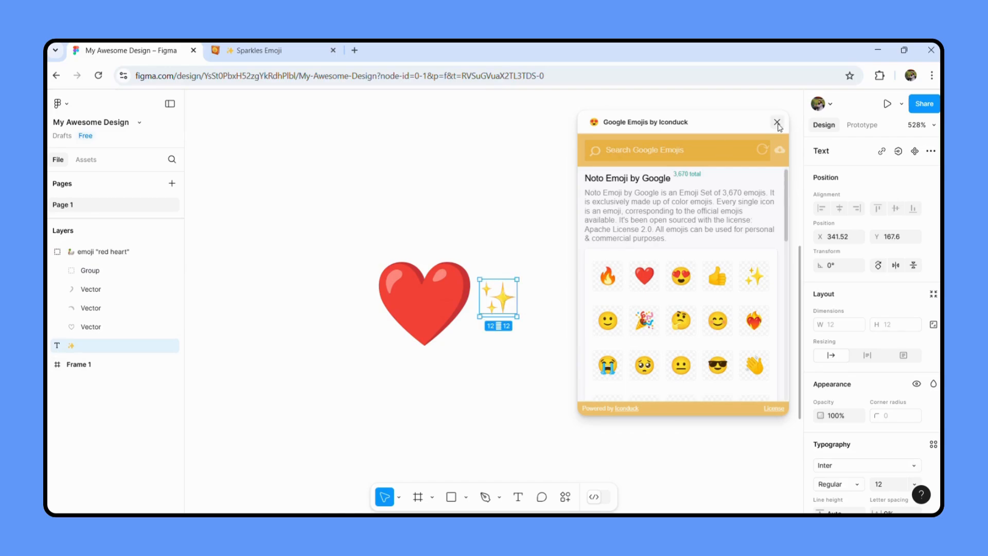
{"action": "left_click", "coordinate": [777, 121]}
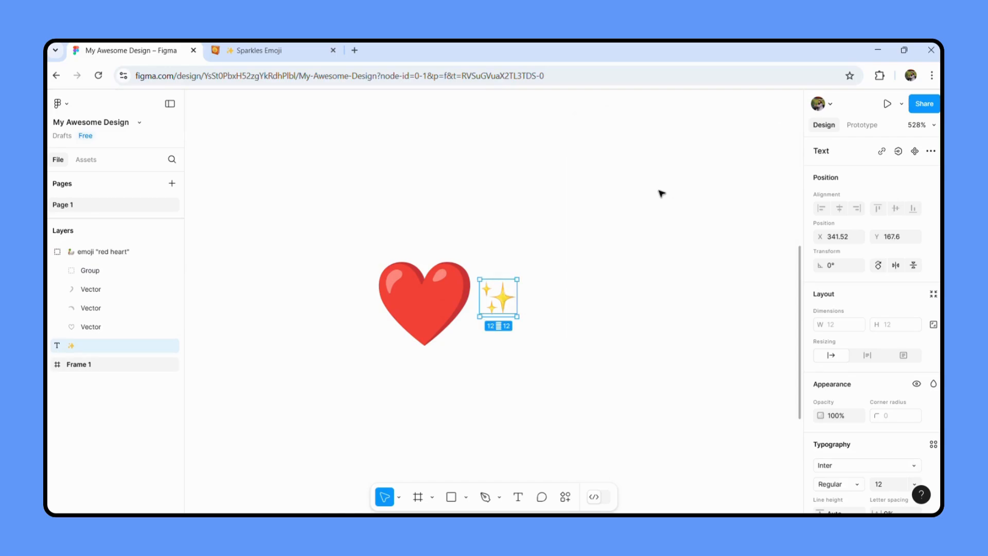